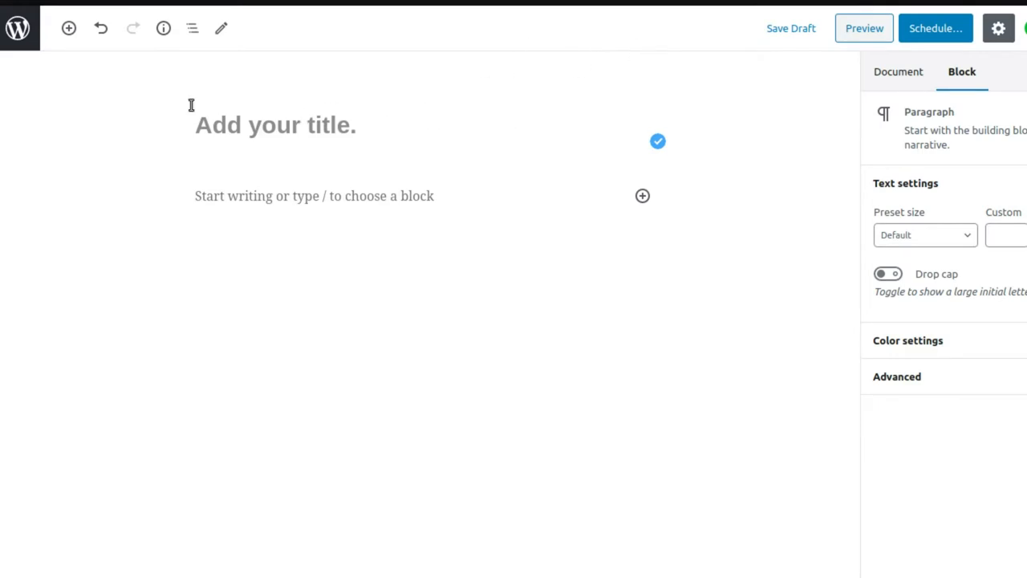
mouse_move(211, 54)
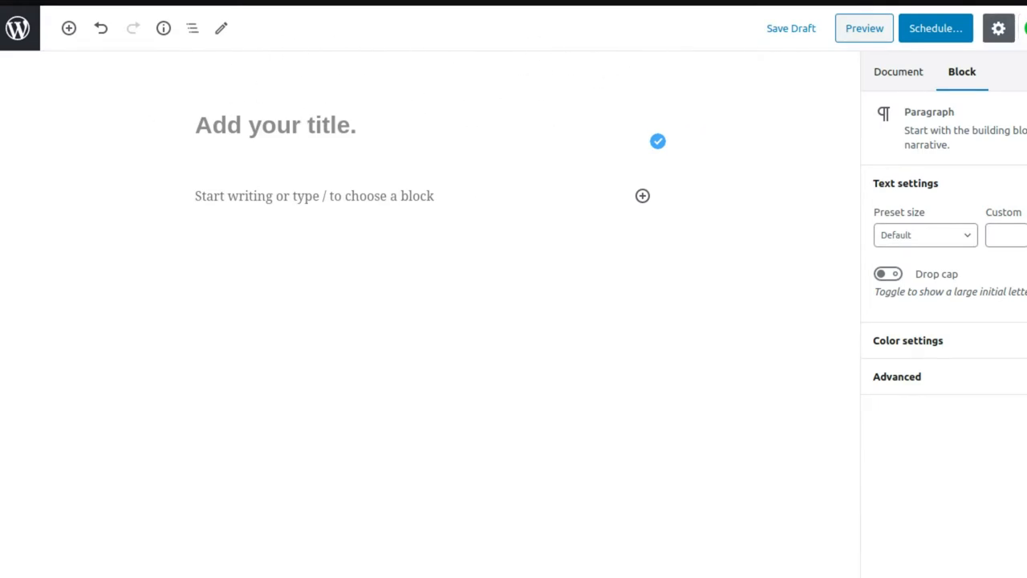
Step: Turn the editor's top toolbar option on, then back off
click(998, 28)
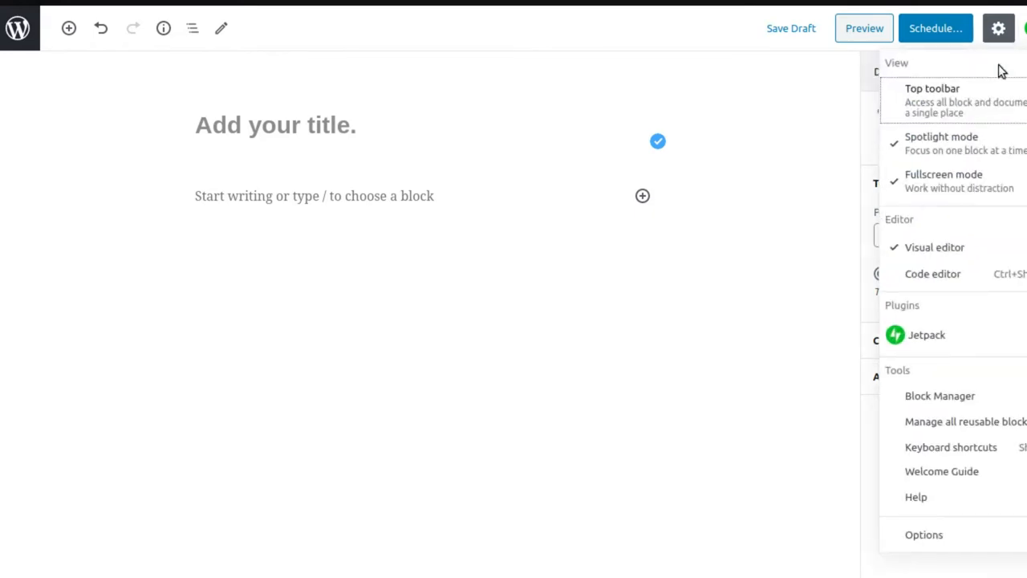
click(932, 88)
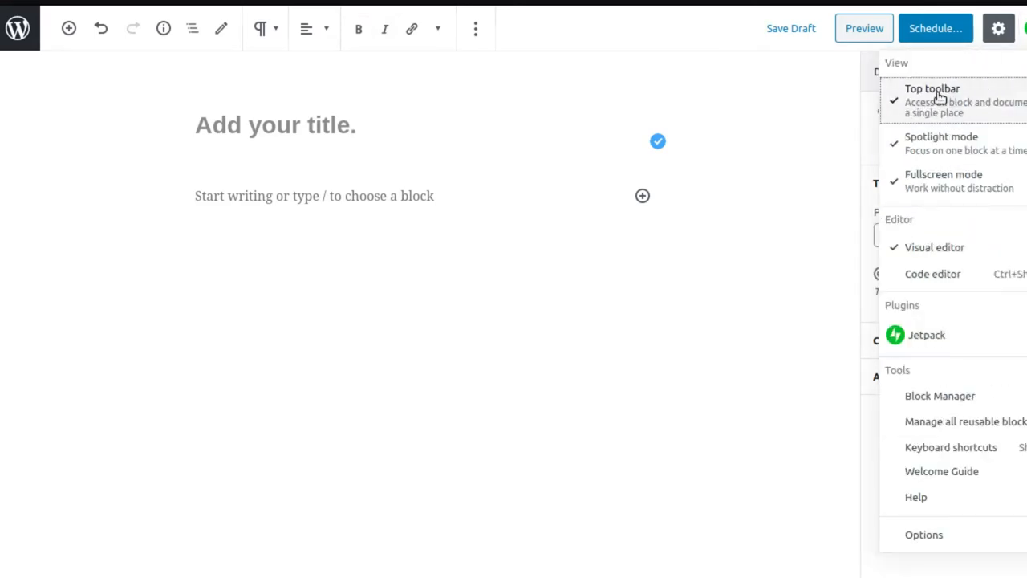
click(932, 88)
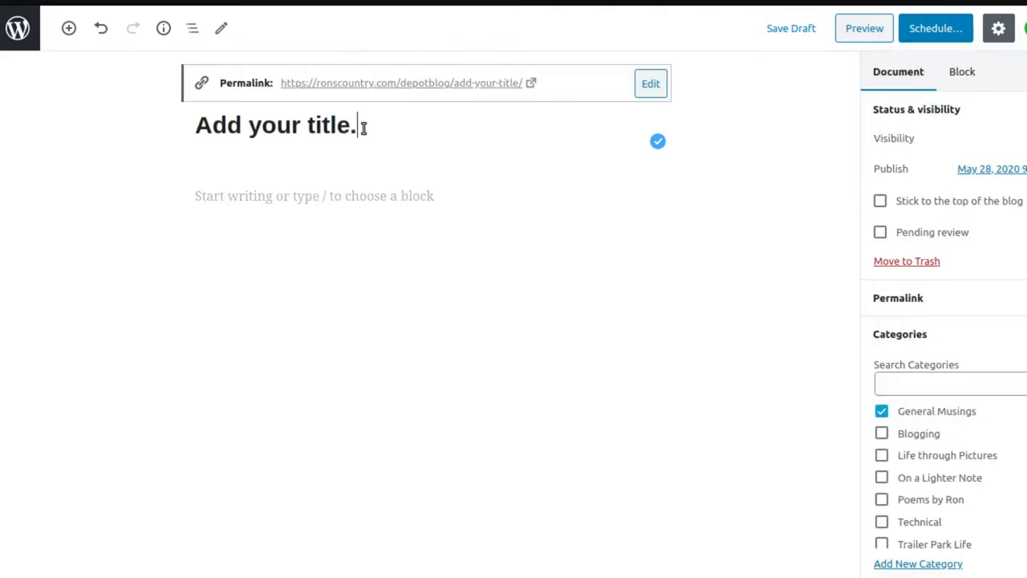
Step: Clear the old title and enter 'This is our title.'
key(Backspace)
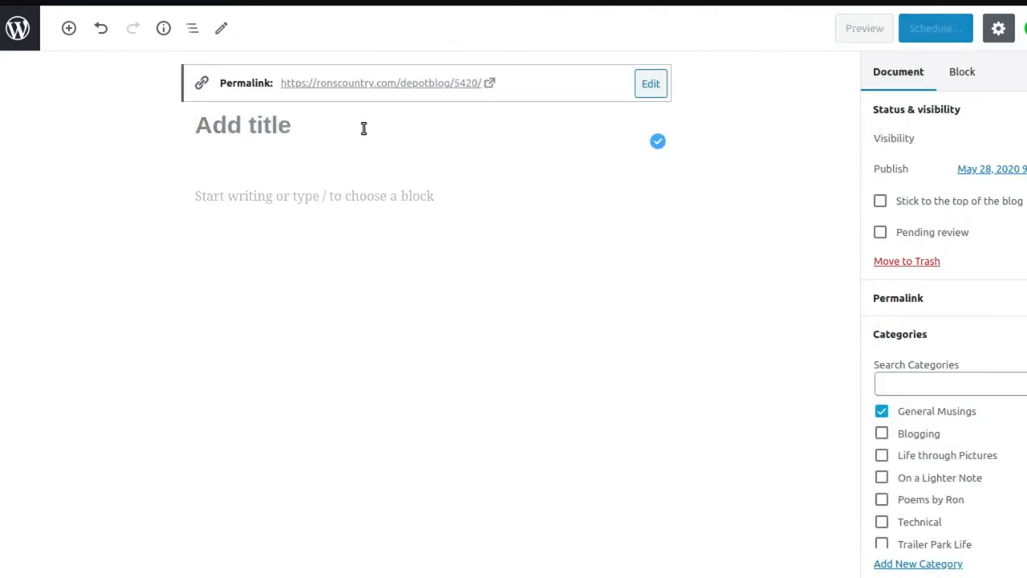
text(This i)
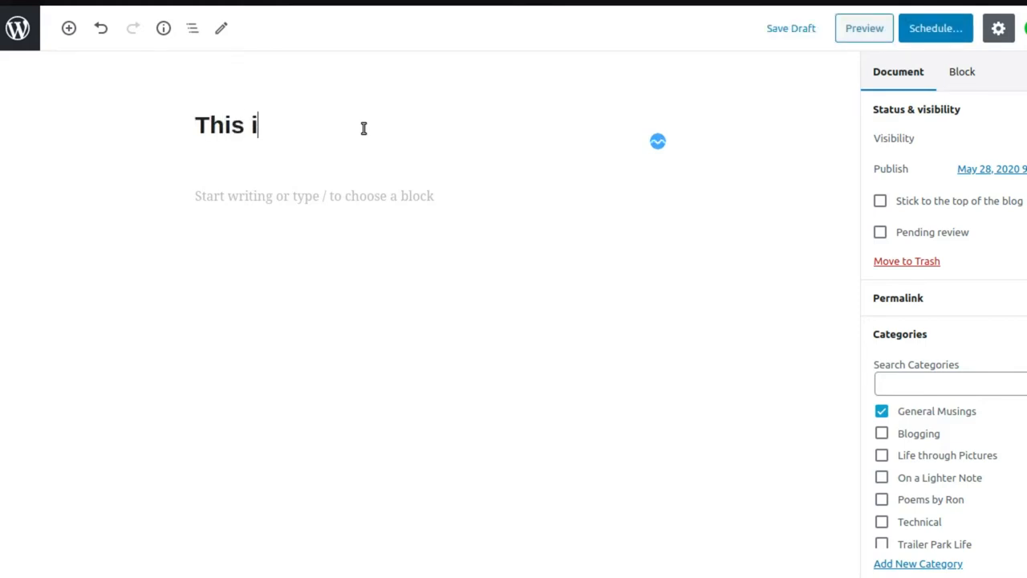
text(s our title)
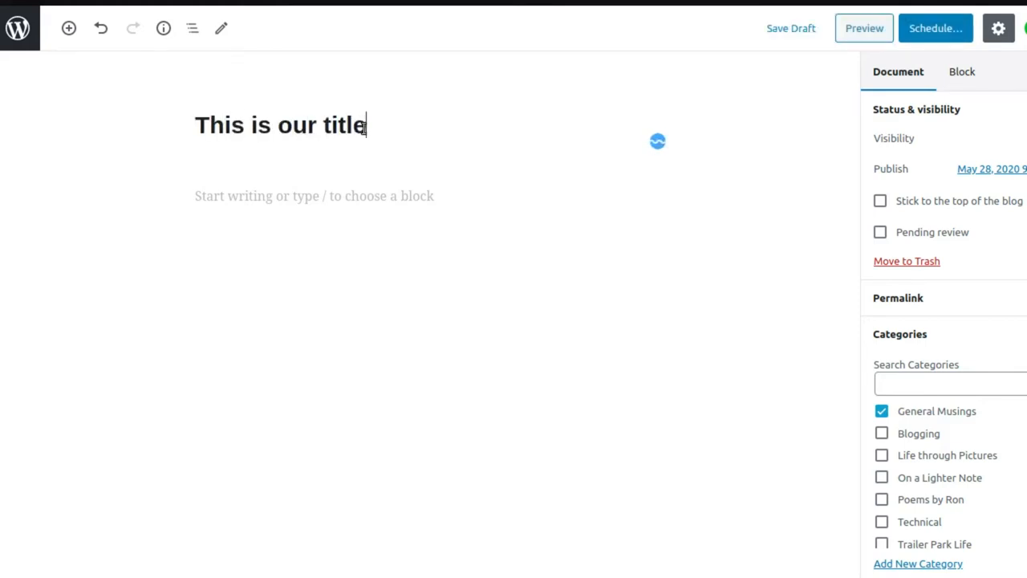
text(.)
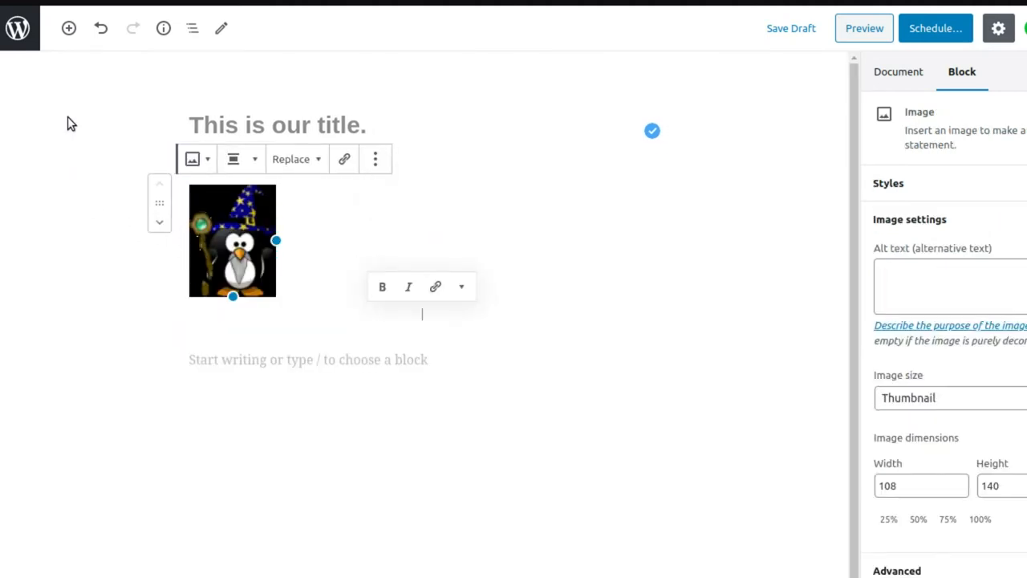
mouse_move(605, 200)
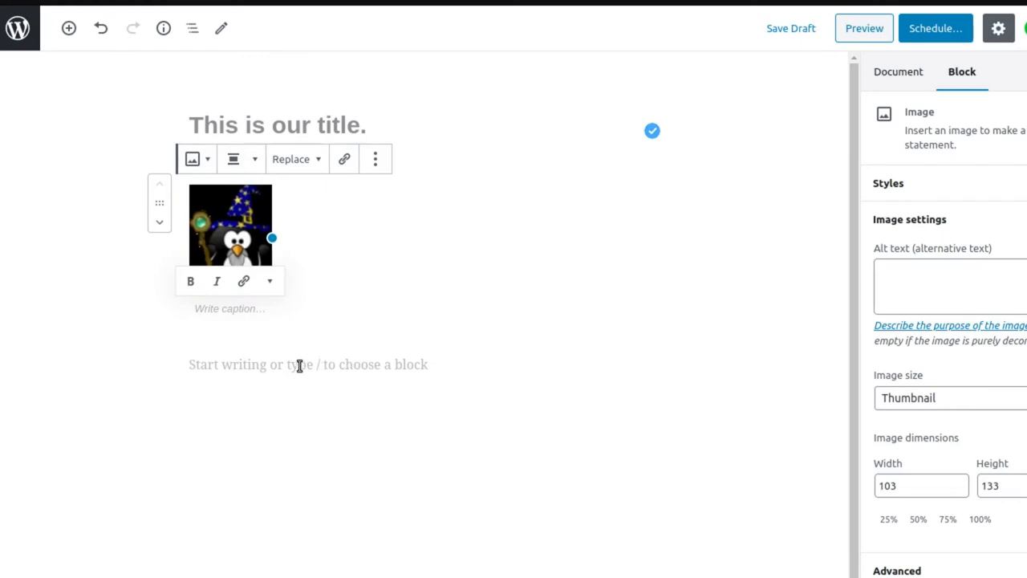
Step: Start a new empty paragraph block below the penguin image
click(241, 331)
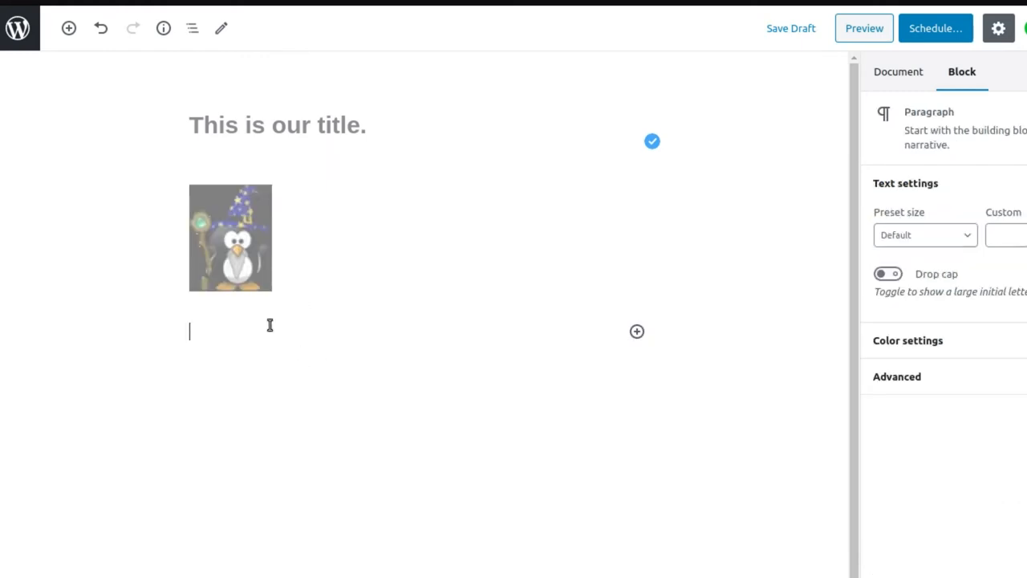
mouse_move(243, 333)
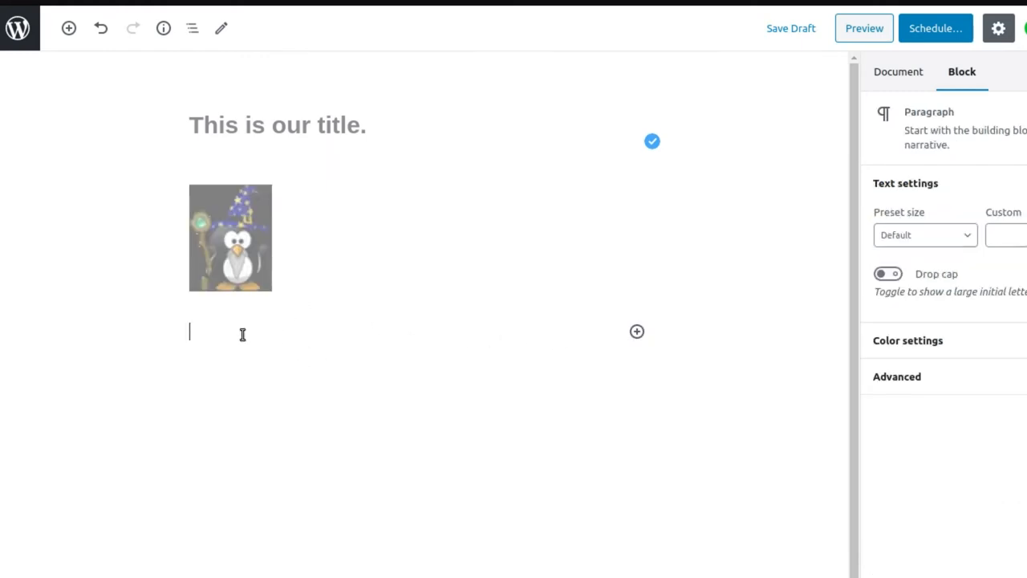
Step: Paste the lorem ipsum text into the empty paragraph, then deselect it
right_click(240, 333)
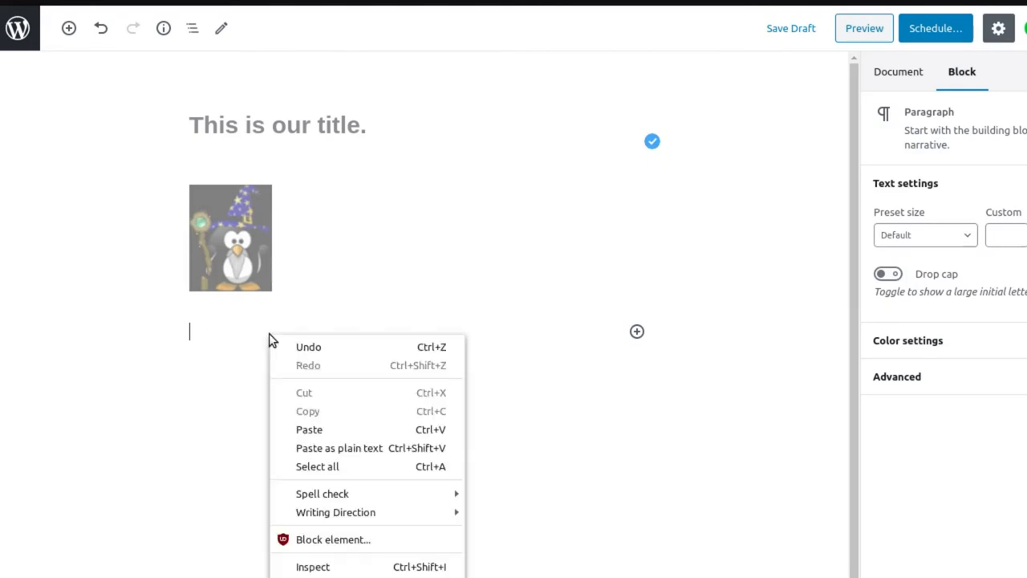
click(309, 429)
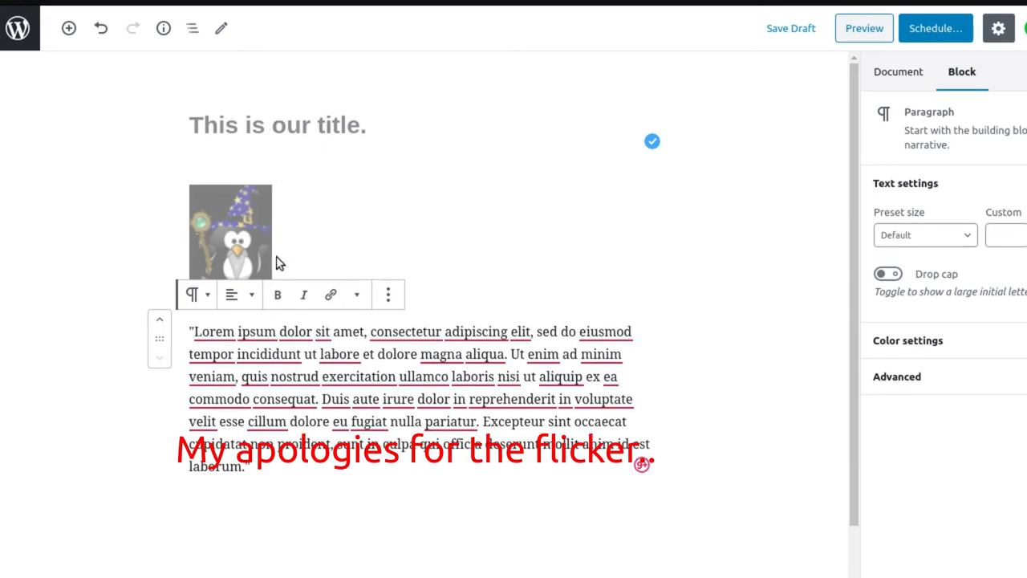
mouse_move(471, 469)
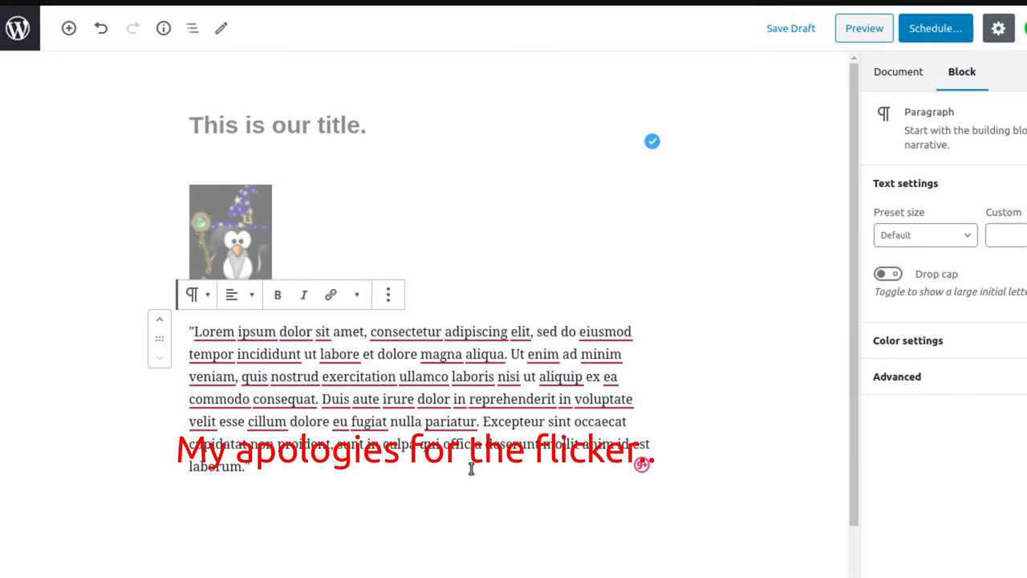
click(898, 72)
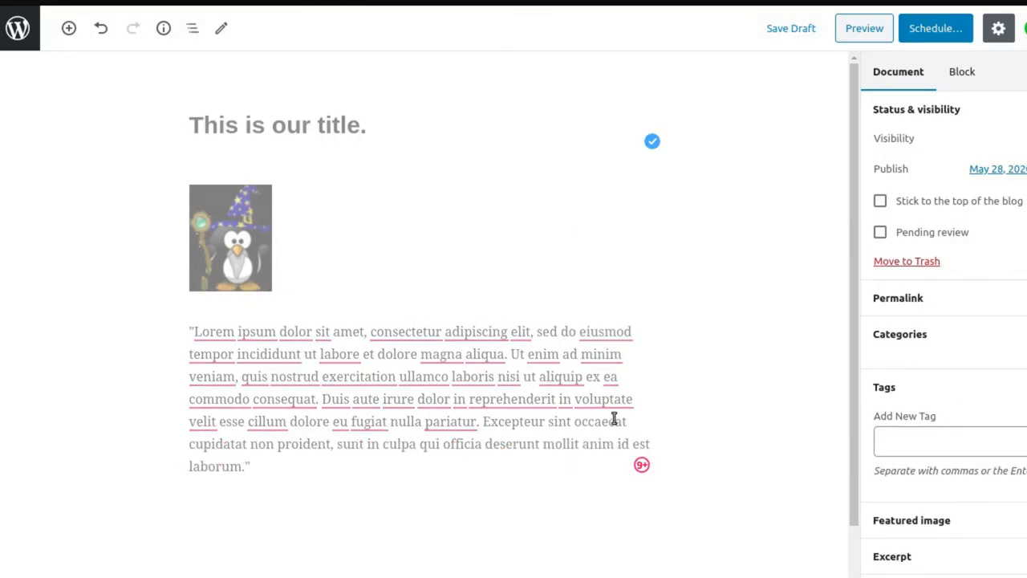
click(899, 334)
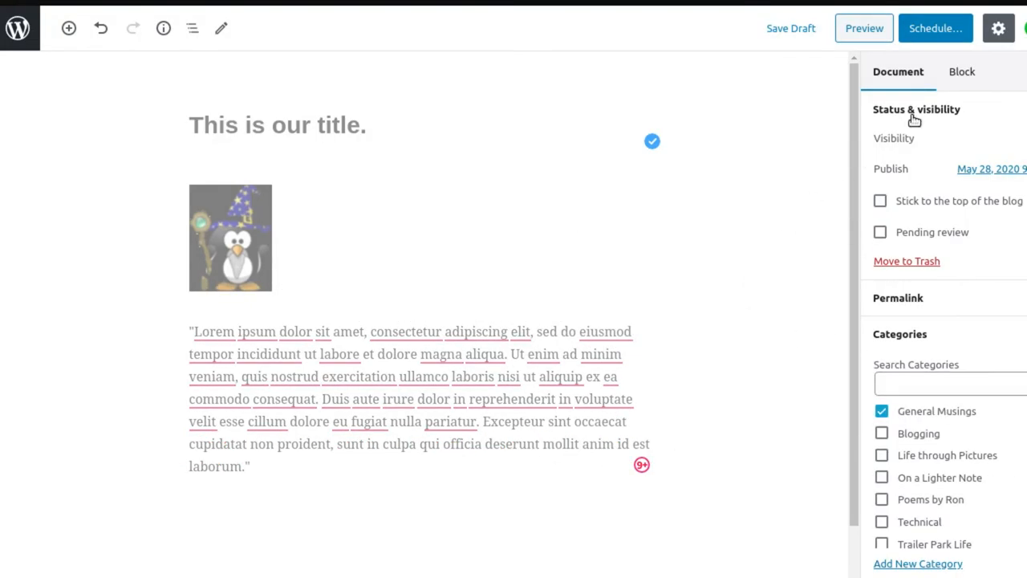
click(961, 71)
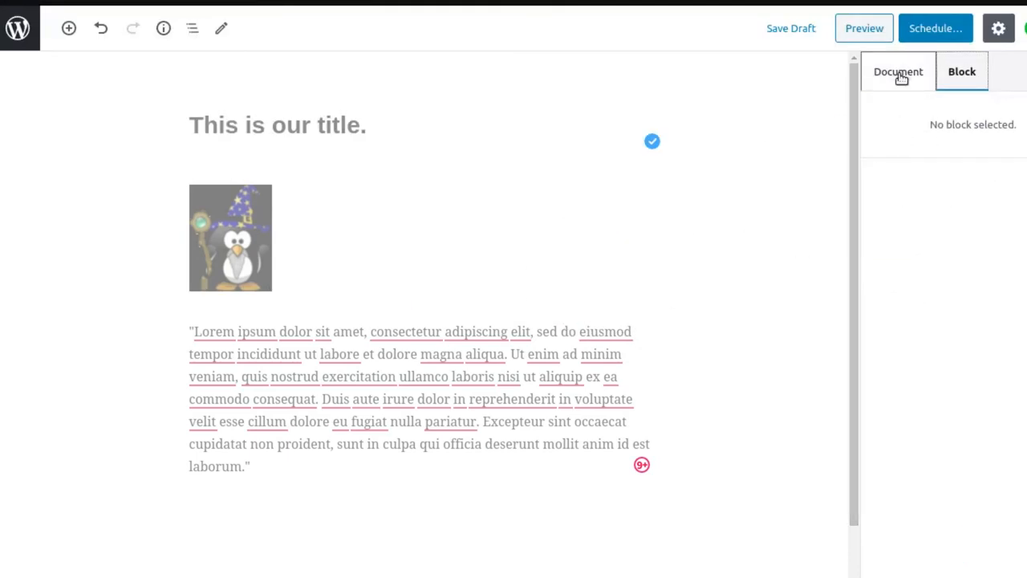
click(560, 377)
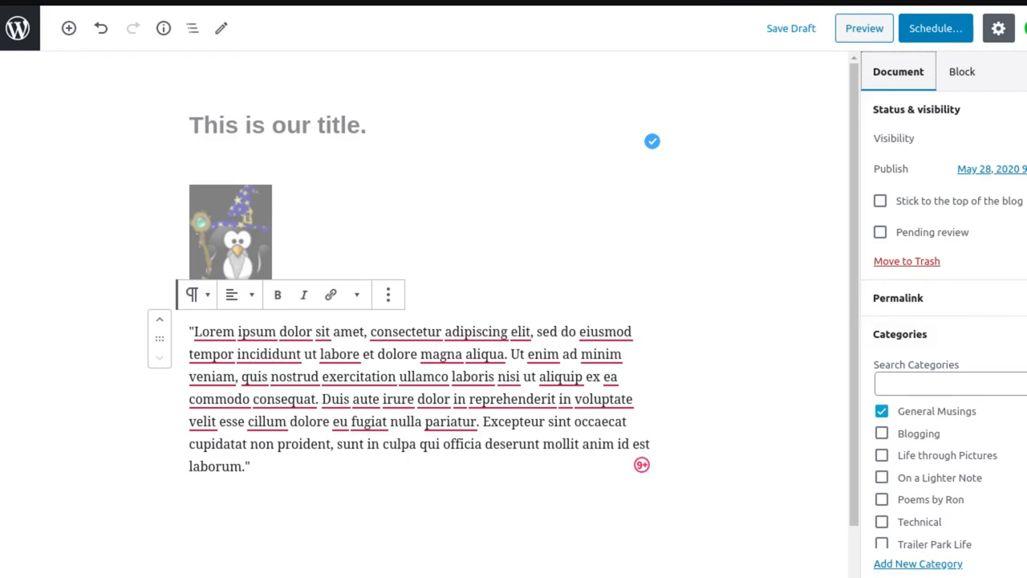
scroll(down, 3)
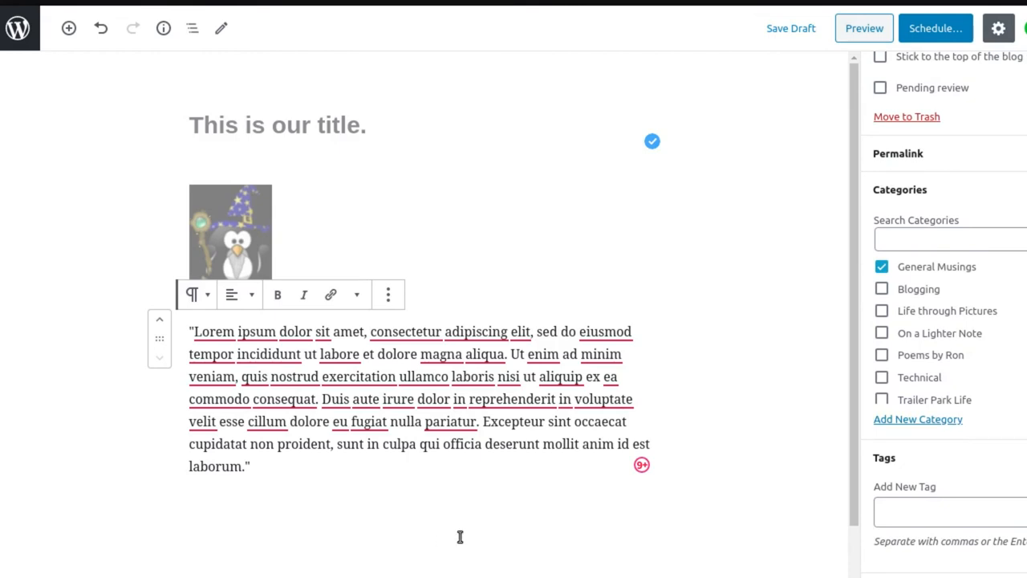
mouse_move(662, 407)
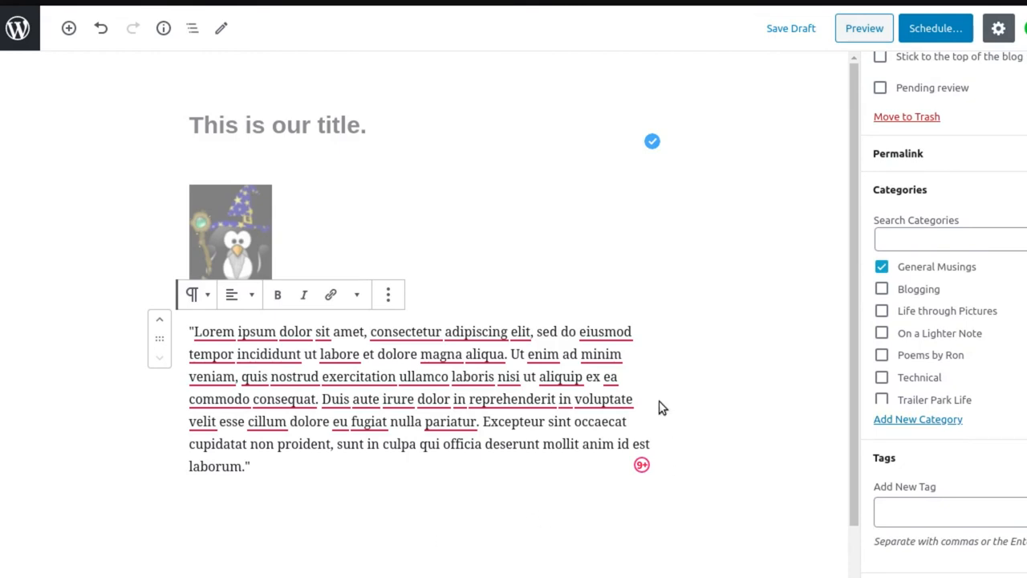
click(192, 28)
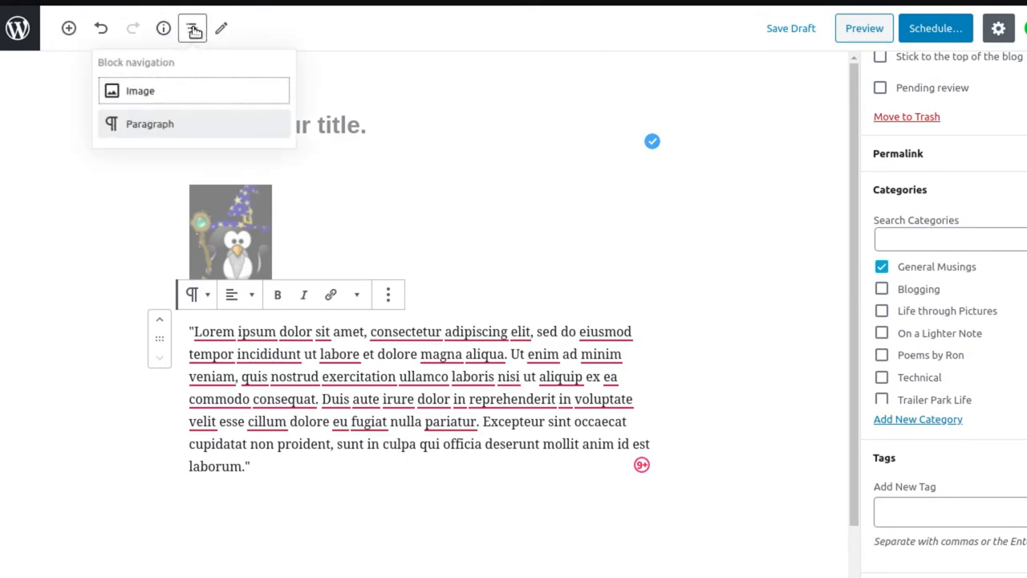
click(192, 28)
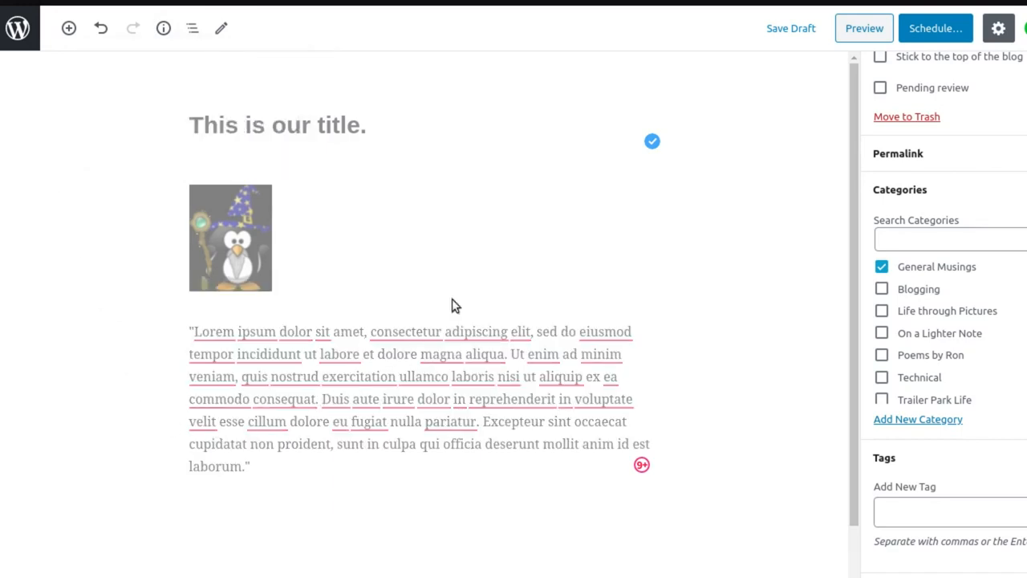
mouse_move(640, 461)
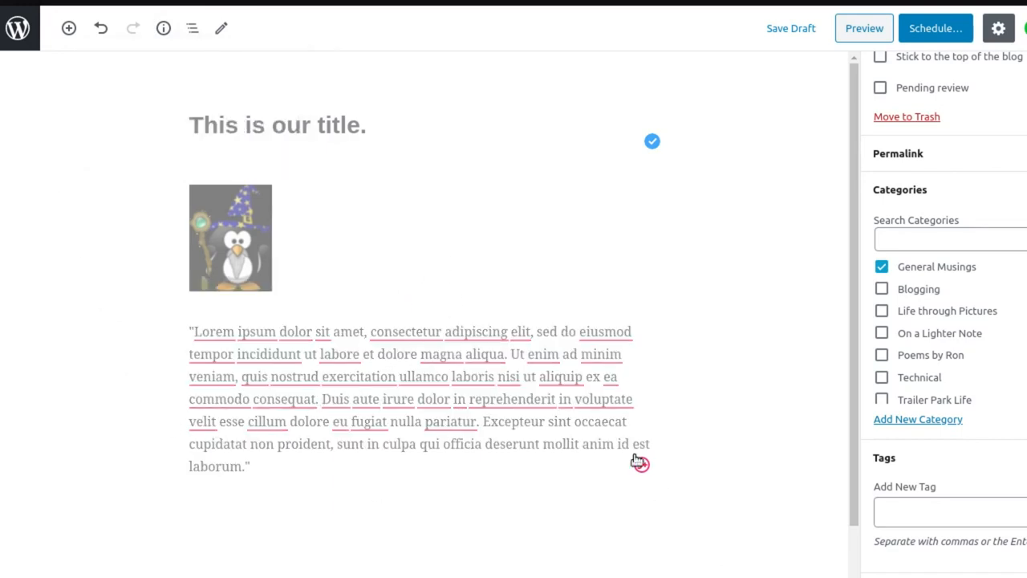